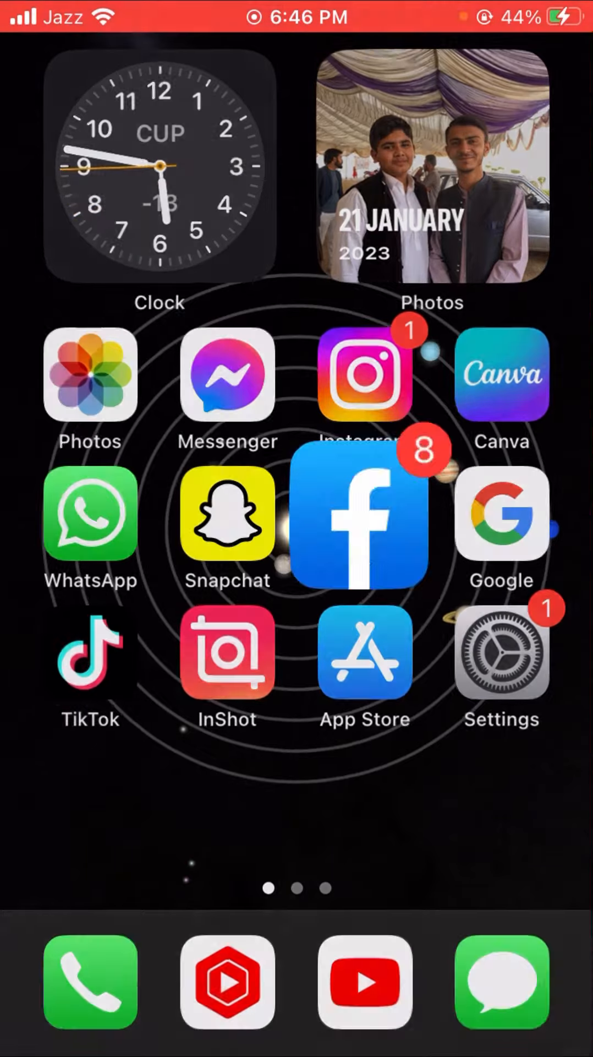
- Launch Facebook, open the main menu, and expand Settings & Privacy
click(361, 522)
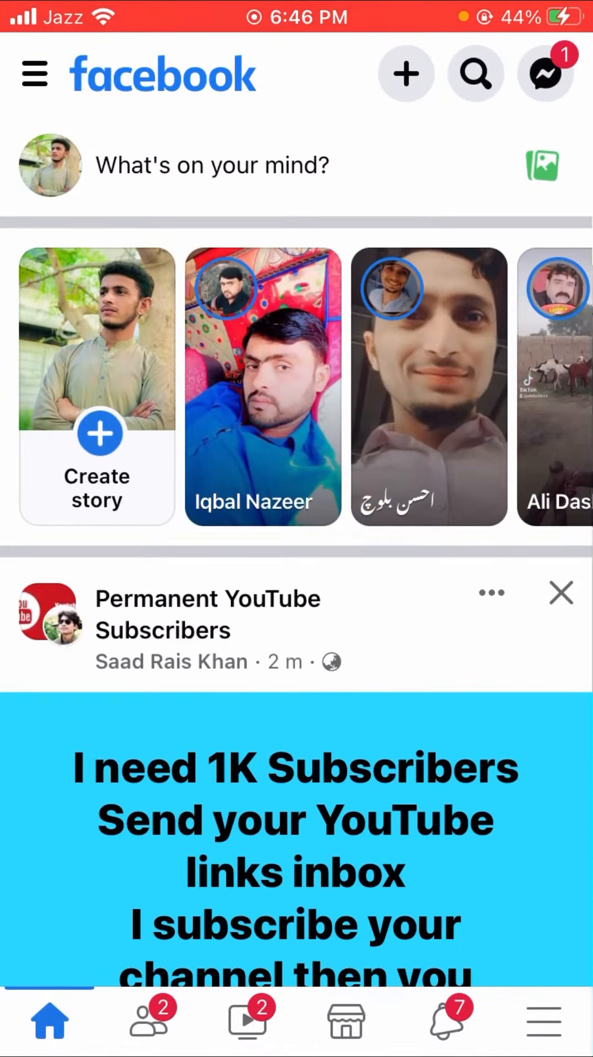
click(543, 1025)
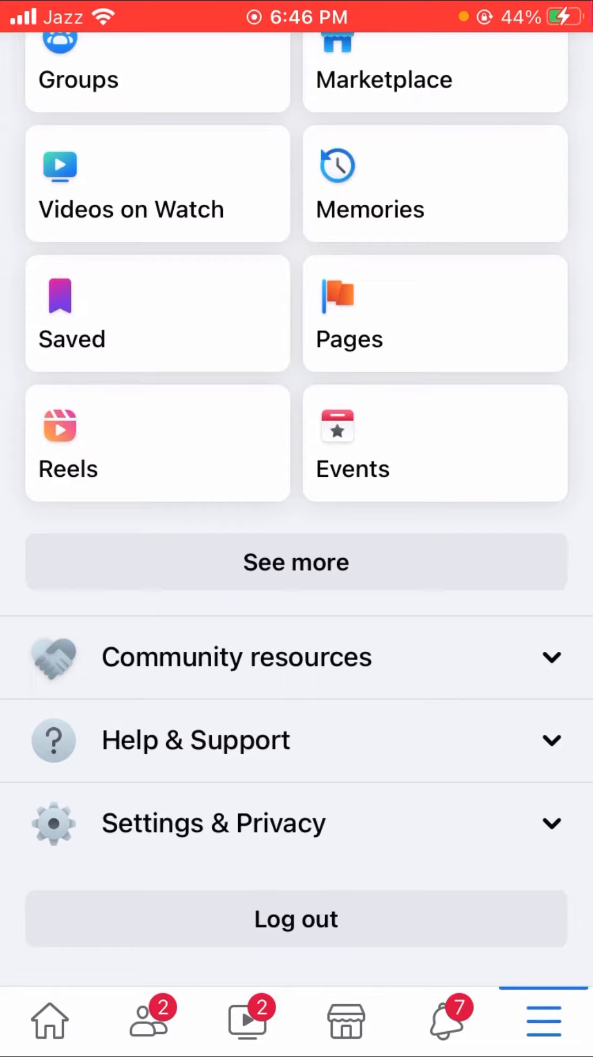
click(213, 821)
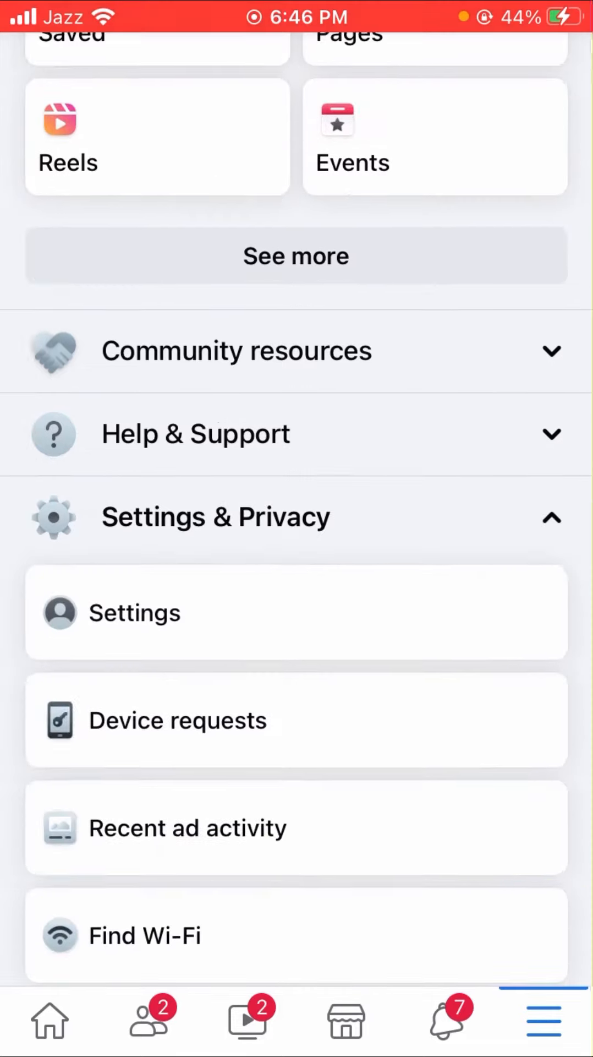
scroll(down, 3)
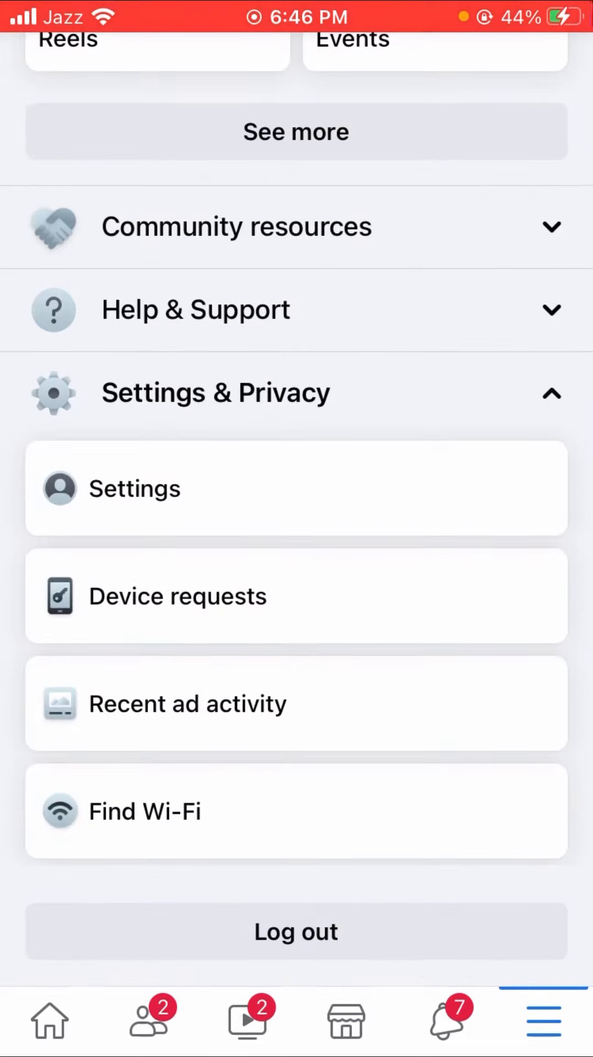
- Go from Settings to the Facebook profile's Accounts Center details page
click(134, 488)
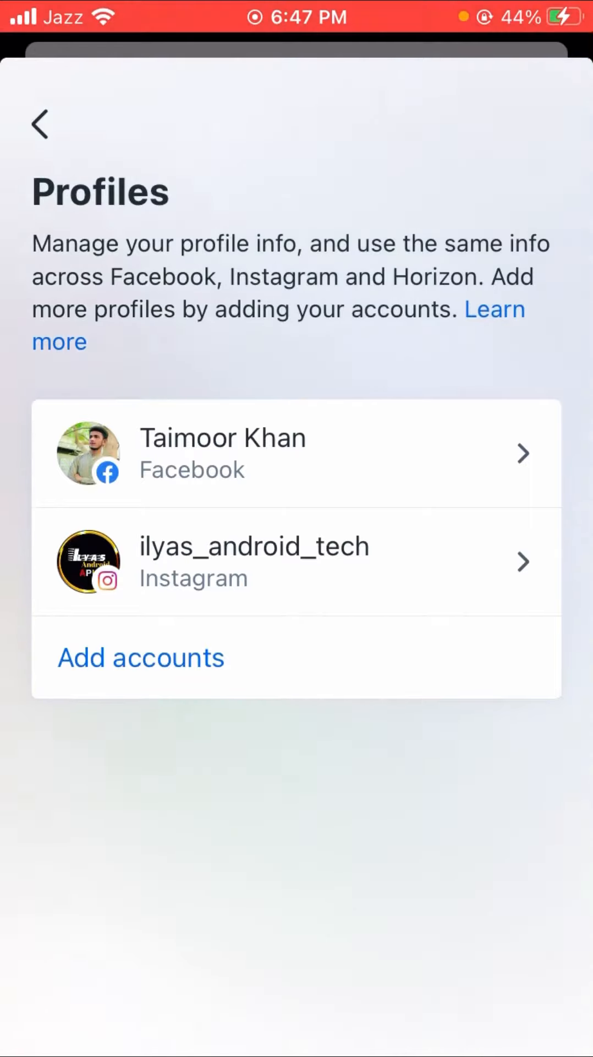
click(223, 453)
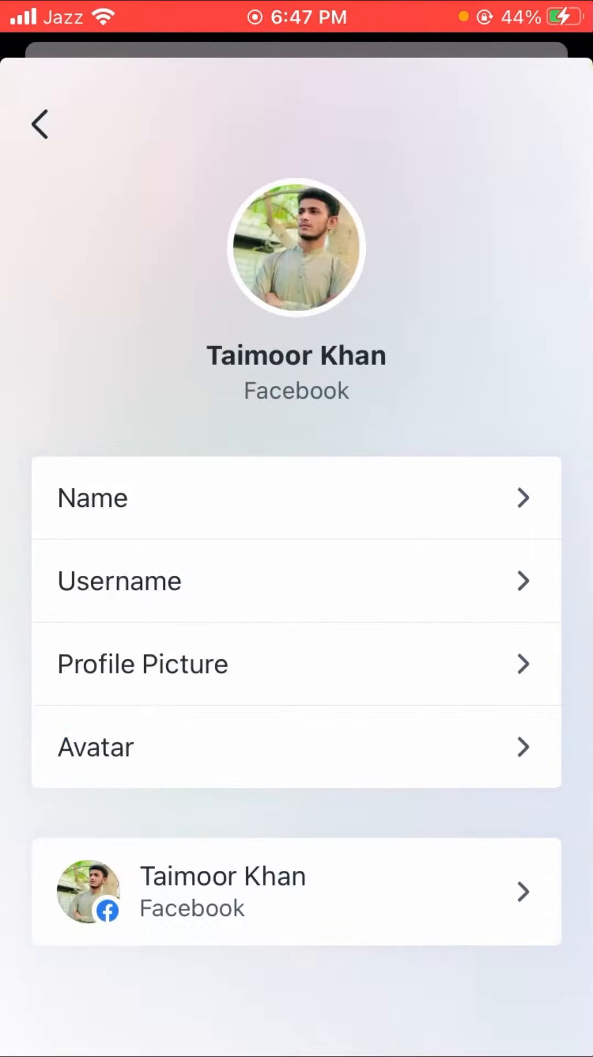